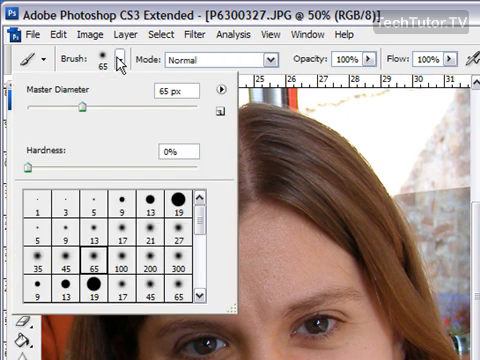
{"action": "mouse_move", "coordinate": [134, 246]}
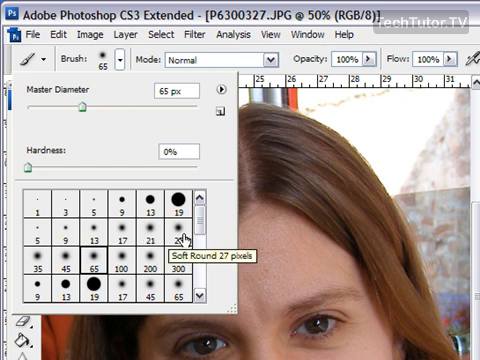
Choose the Soft Round 27-pixel brush tip from the preset picker
{"action": "left_click", "coordinate": [175, 238]}
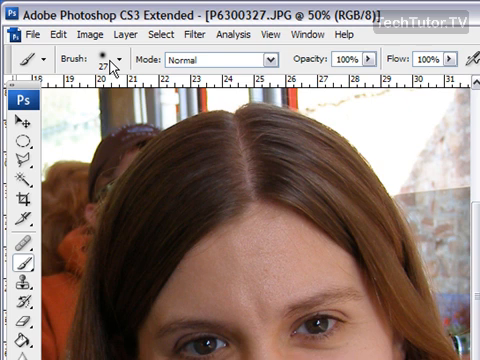
{"action": "mouse_move", "coordinate": [180, 184]}
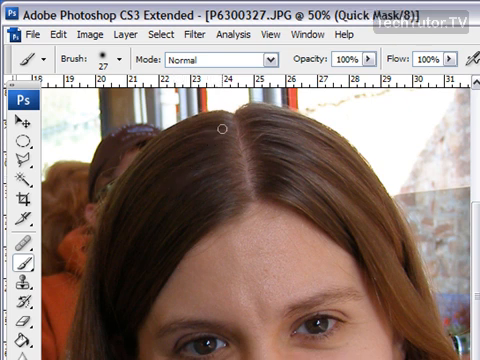
Paint the quick-mask overlay across the hair, using a 100-pixel soft brush for larger areas
{"action": "left_click", "coordinate": [230, 119]}
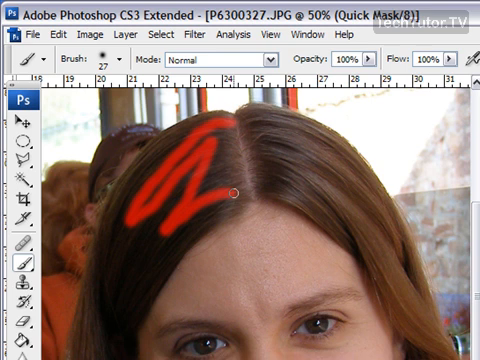
{"action": "left_click_drag", "start_coordinate": [232, 192], "coordinate": [197, 238]}
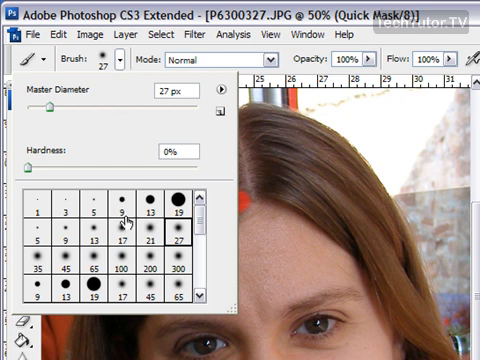
{"action": "left_click", "coordinate": [114, 259]}
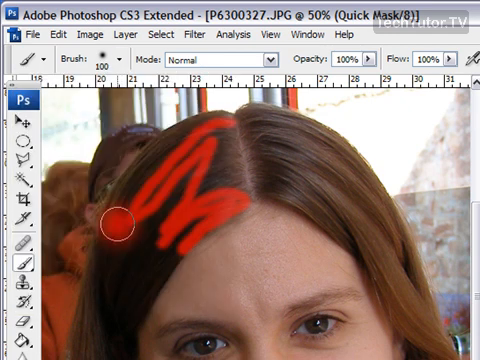
{"action": "left_click_drag", "start_coordinate": [115, 225], "coordinate": [165, 165]}
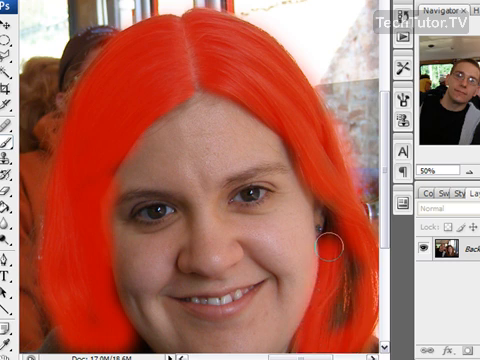
{"action": "left_click_drag", "start_coordinate": [335, 235], "coordinate": [360, 310]}
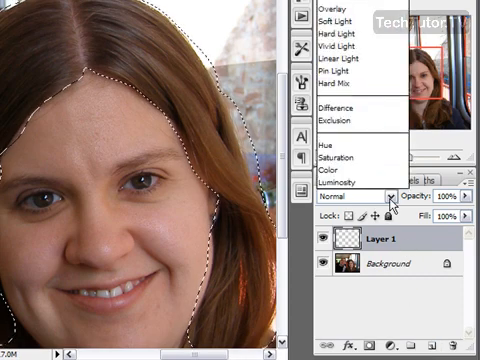
{"action": "mouse_move", "coordinate": [355, 72]}
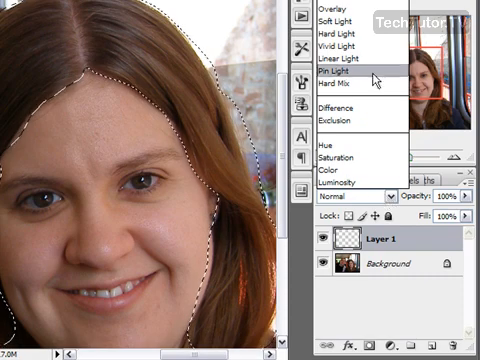
{"action": "mouse_move", "coordinate": [340, 18]}
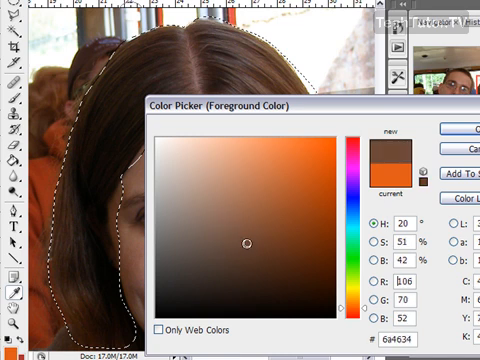
Pick a warmer reddish-brown foreground colour in the Color Picker
{"action": "left_click", "coordinate": [277, 200]}
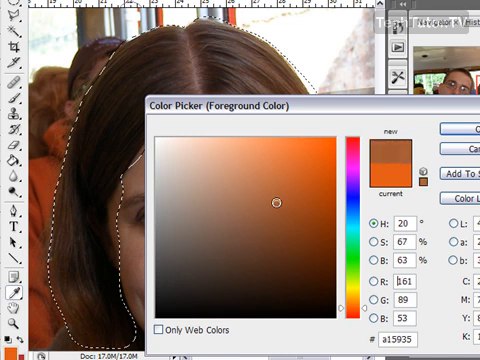
{"action": "left_click_drag", "start_coordinate": [278, 198], "coordinate": [289, 218]}
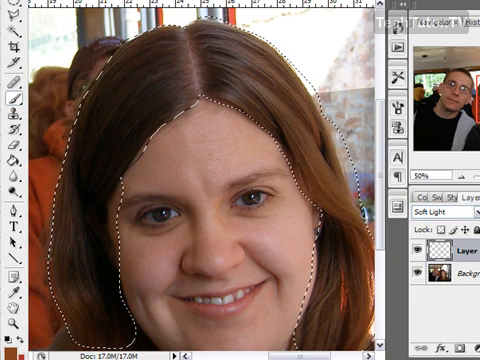
Paint reddish-brown over the top and left side of the hair on Layer 1
{"action": "key", "text": "Ctrl+d"}
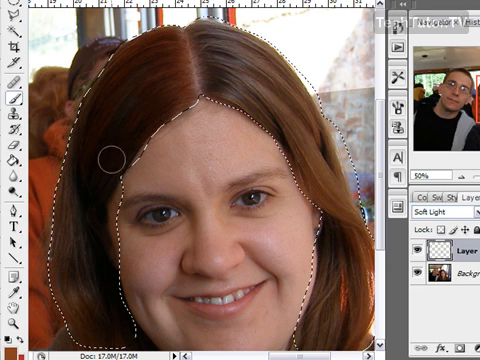
{"action": "mouse_move", "coordinate": [65, 265]}
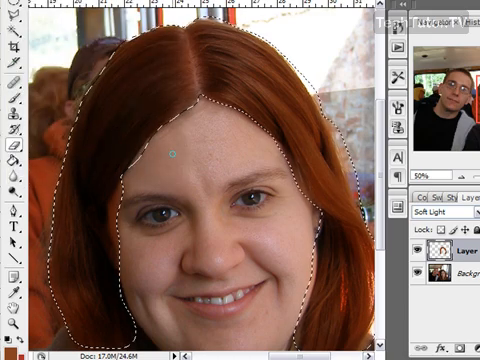
Deselect the hair so stray red outside it can be erased
{"action": "key", "text": "ctrl+d"}
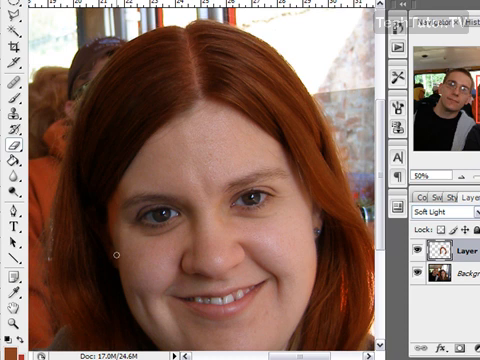
{"action": "mouse_move", "coordinate": [117, 210]}
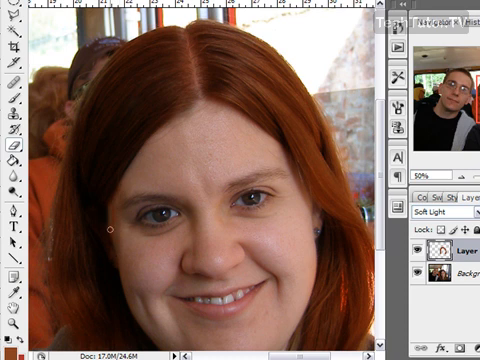
{"action": "mouse_move", "coordinate": [340, 245]}
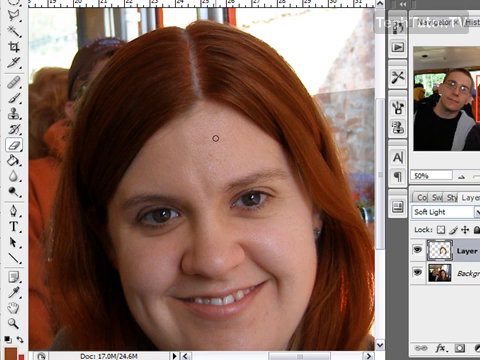
{"action": "mouse_move", "coordinate": [95, 249]}
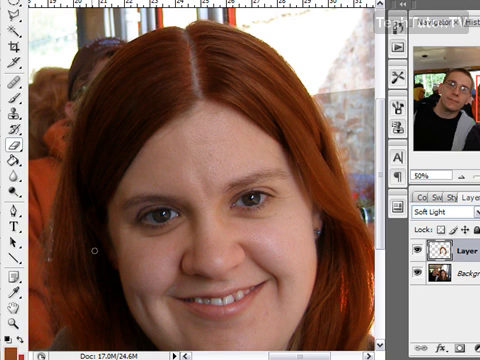